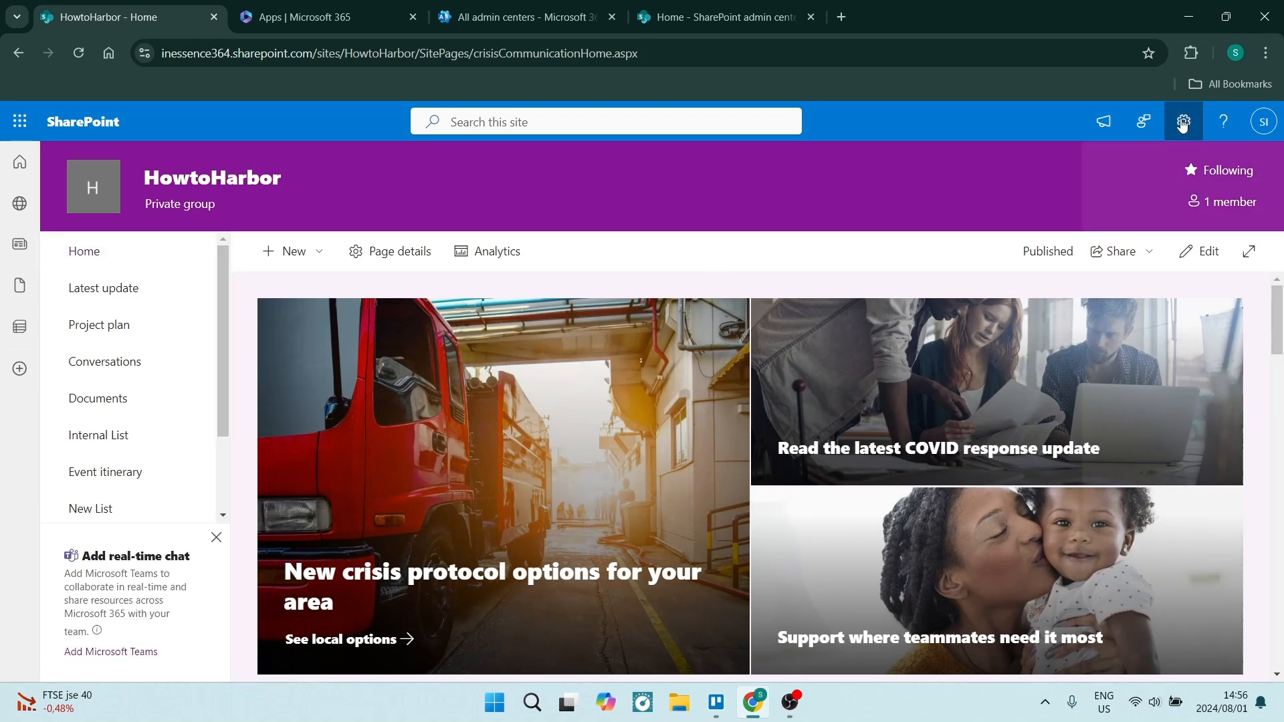
Step: Show the SharePoint settings pane on the HowtoHarbor site
left_click(1181, 121)
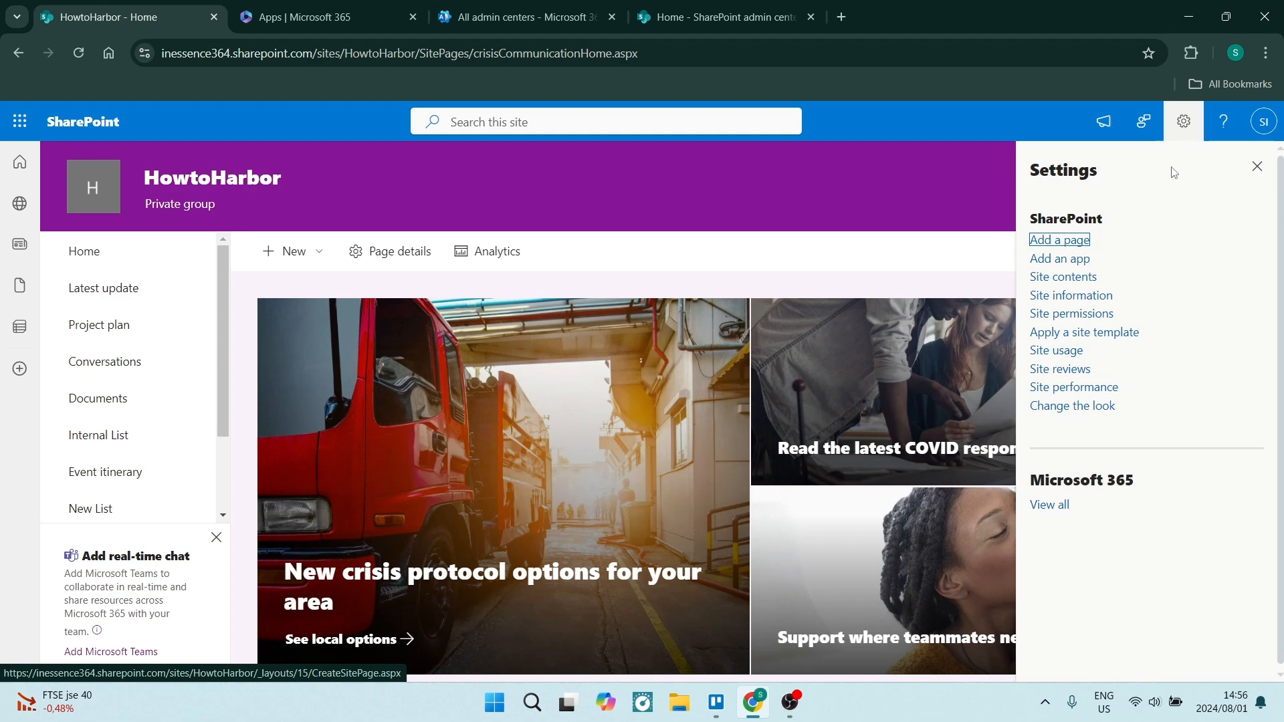
mouse_move(1070, 294)
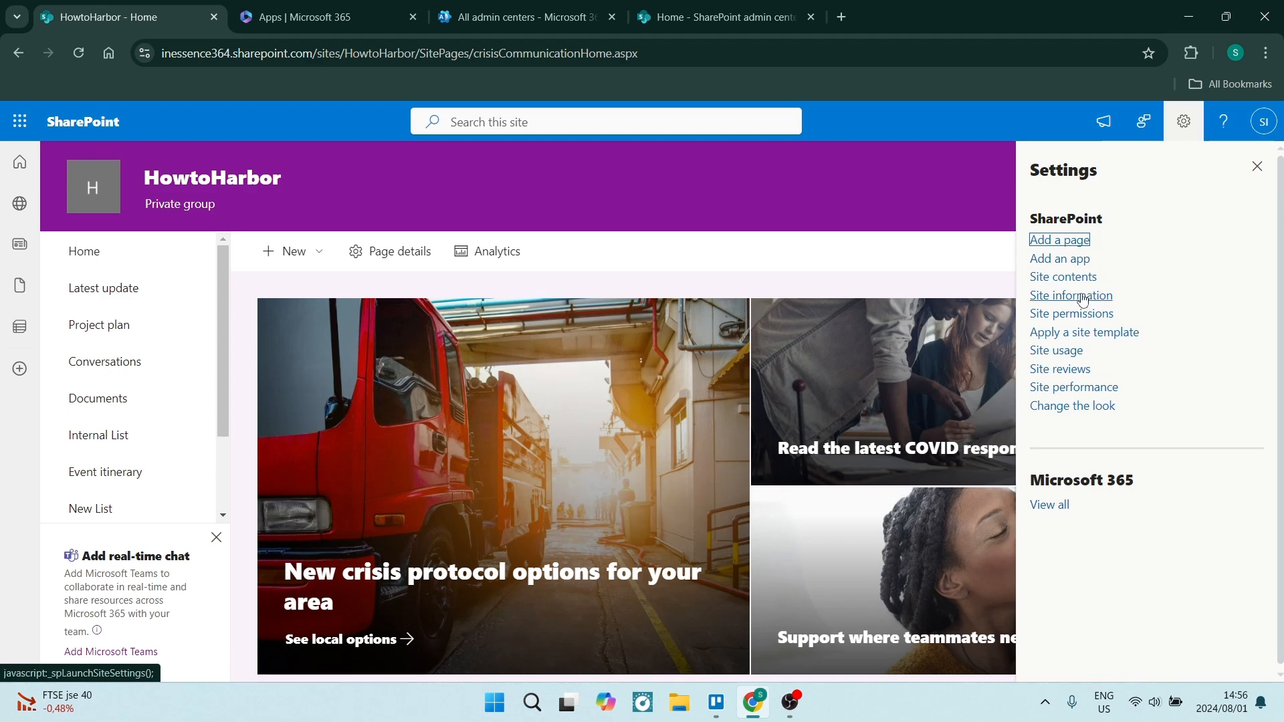
Step: View HowtoHarbor site information, start Delete site, then cancel the Microsoft 365 group deletion warning
left_click(1070, 294)
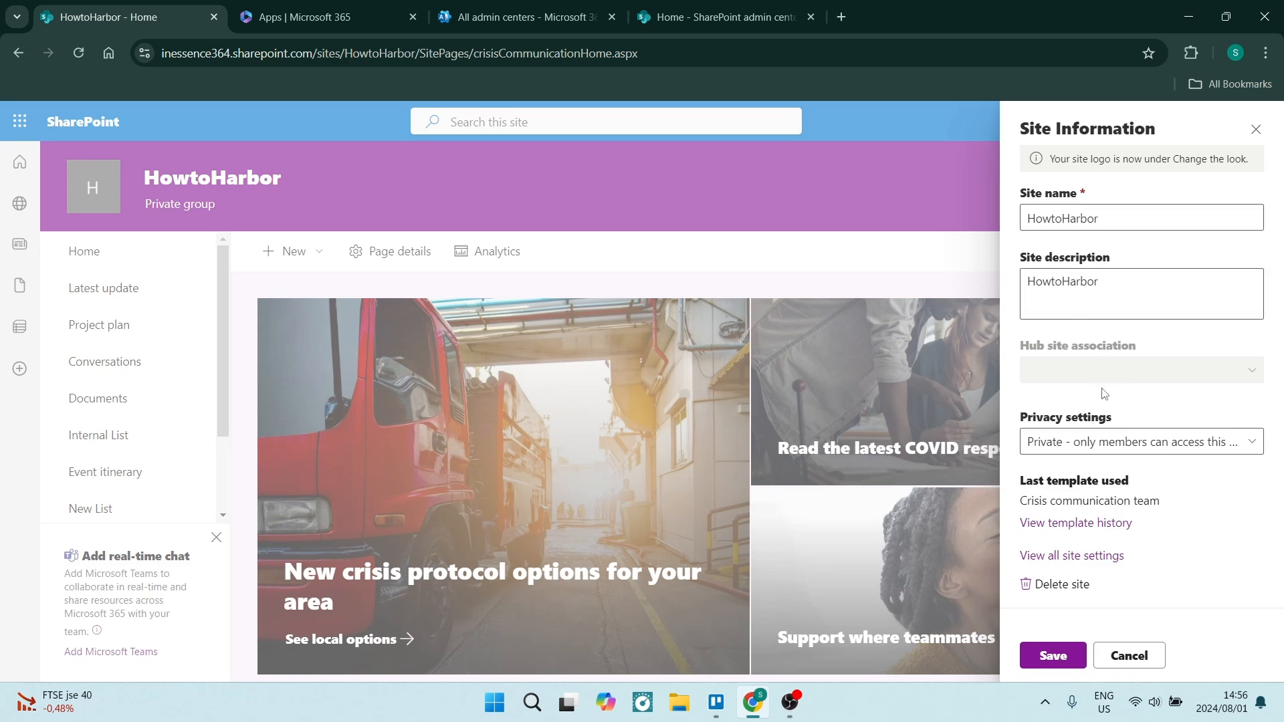
mouse_move(1079, 579)
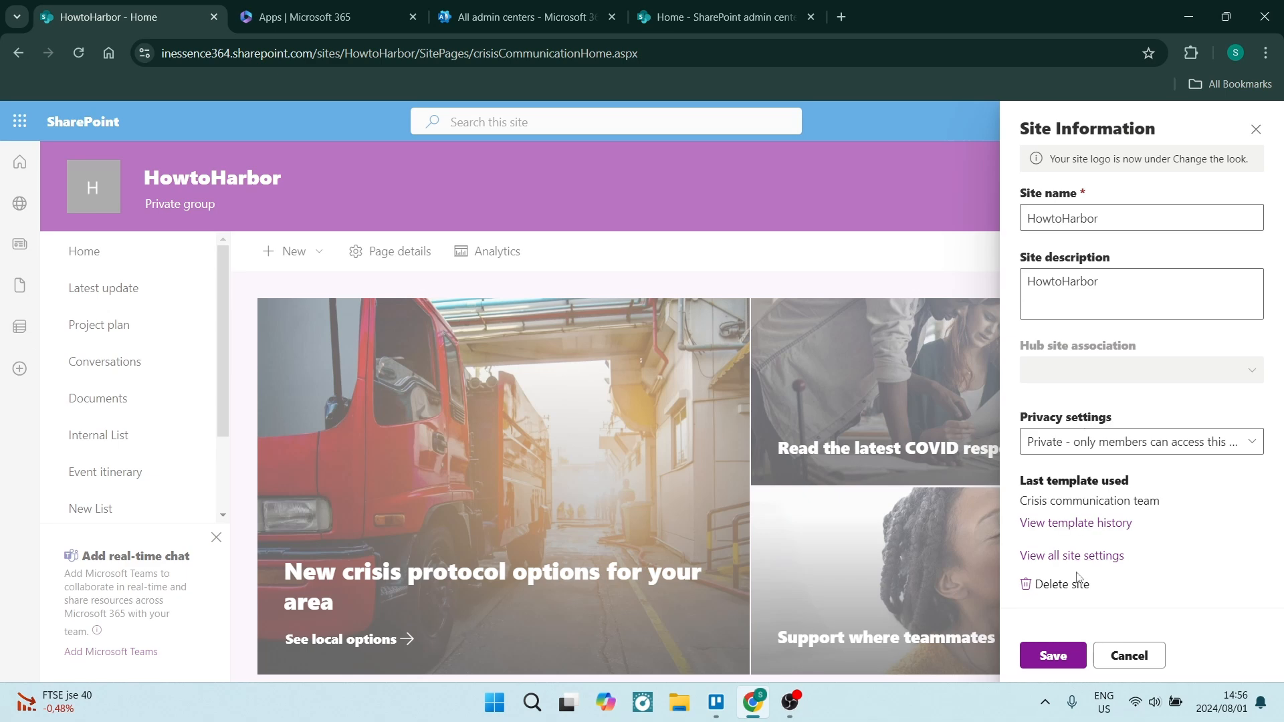
left_click(1063, 584)
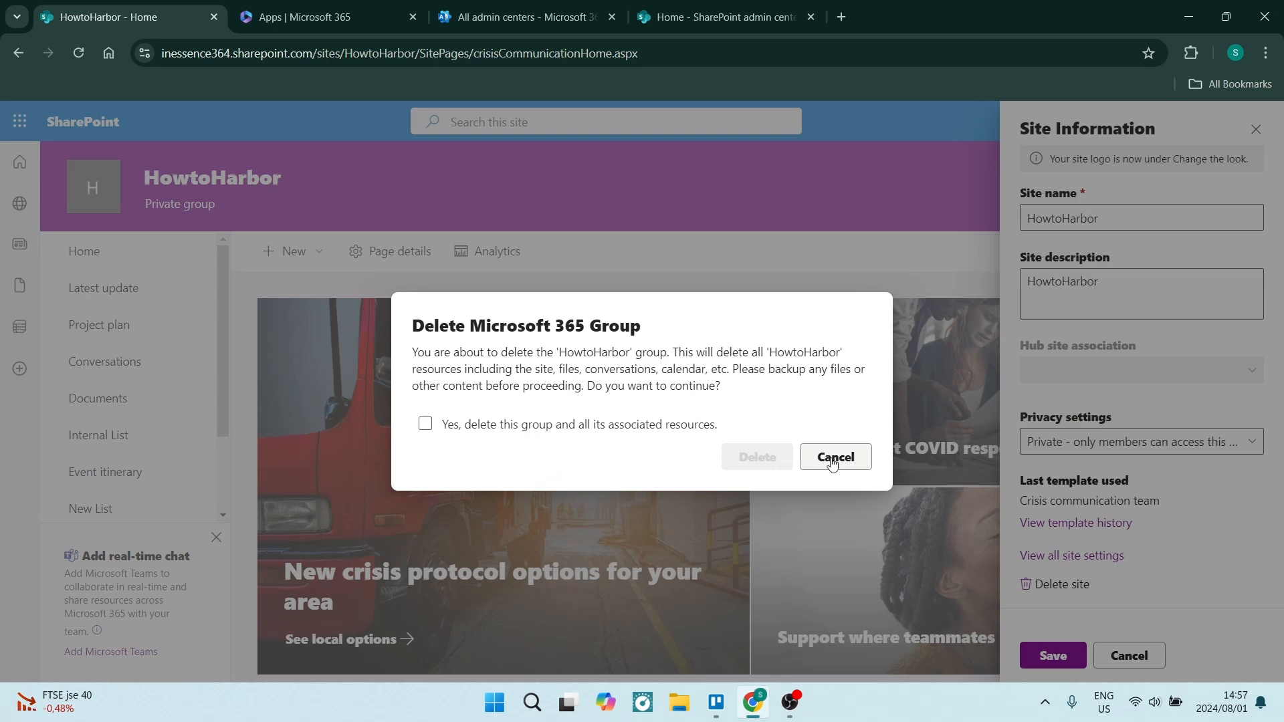
left_click(833, 457)
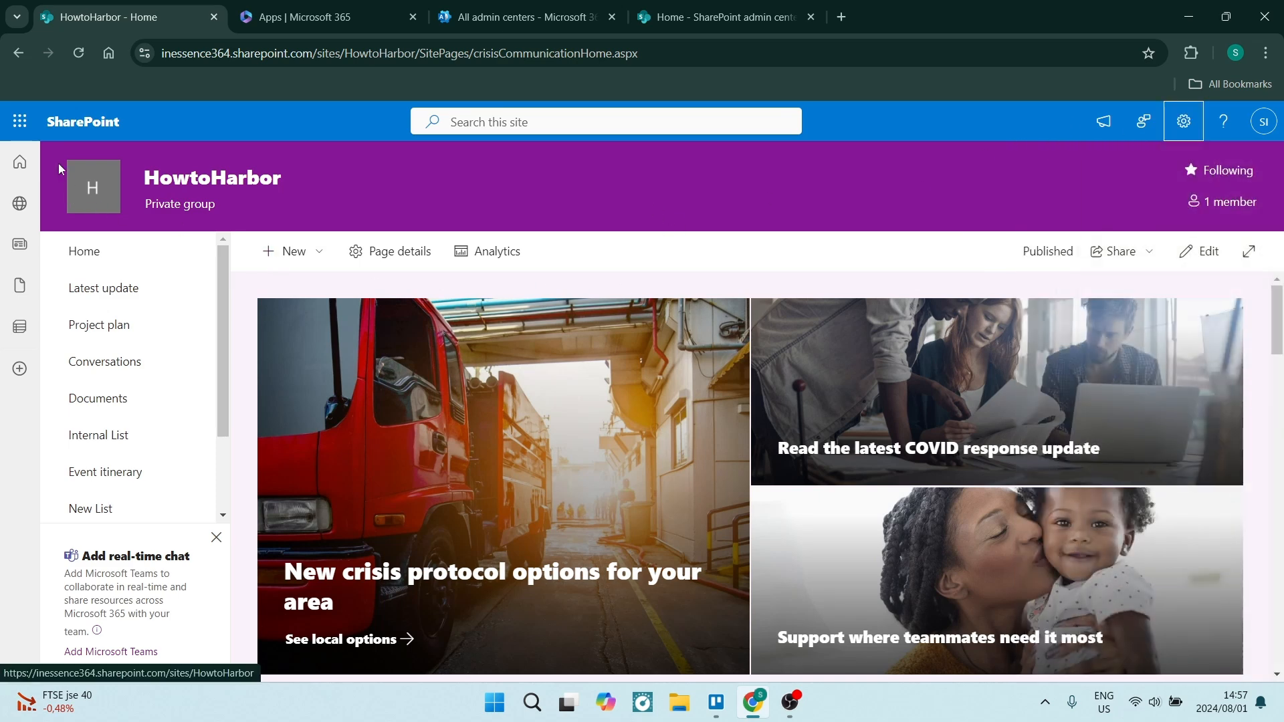
Step: Show the Microsoft 365 app launcher over the HowtoHarbor site
left_click(18, 121)
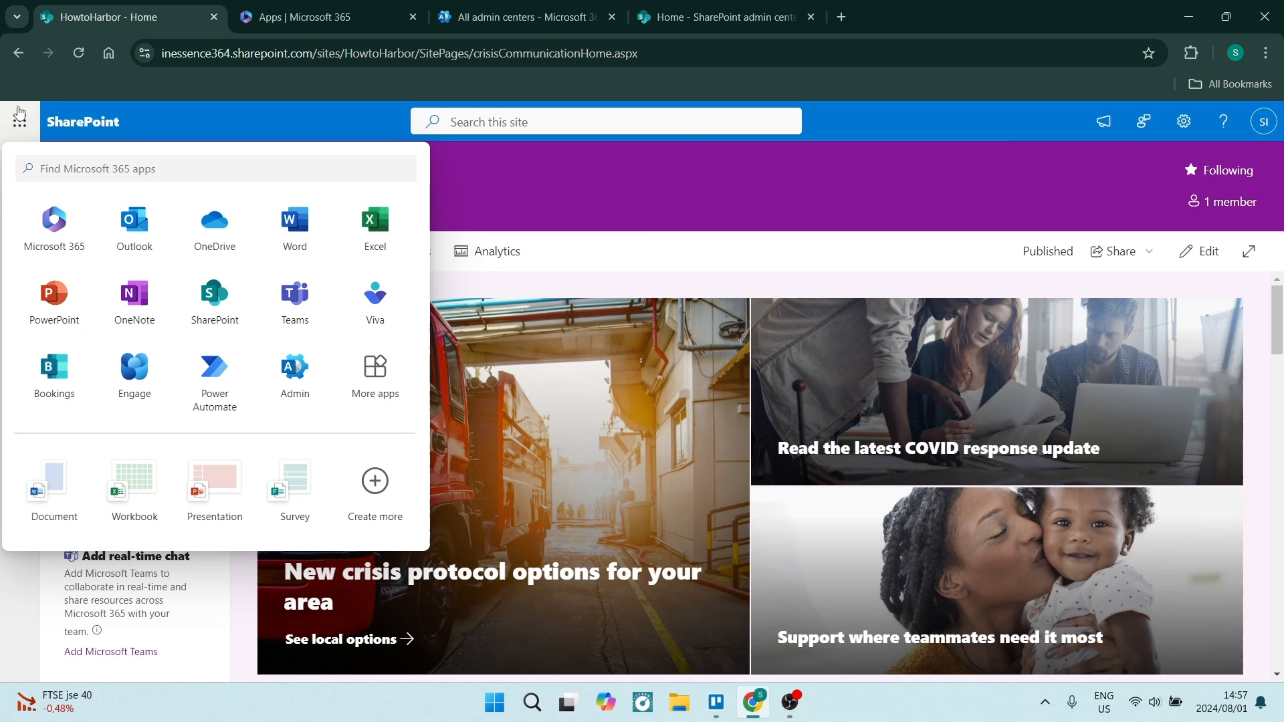
mouse_move(213, 228)
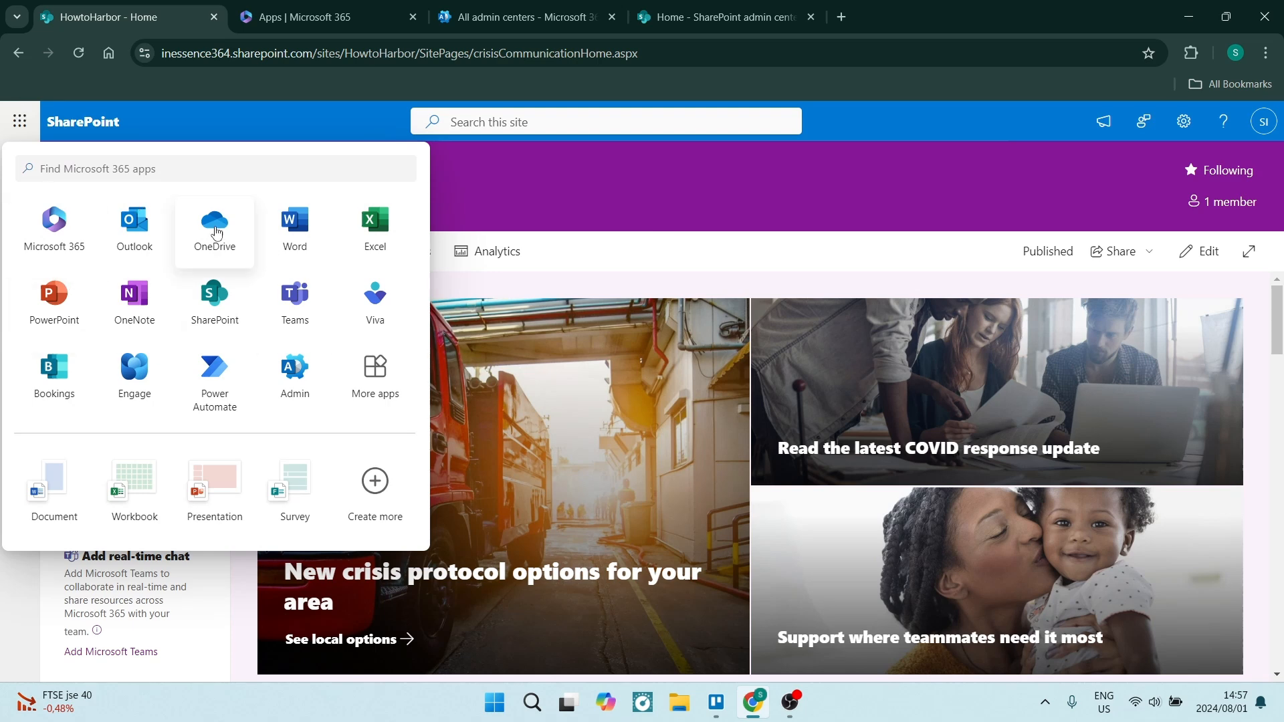
mouse_move(134, 303)
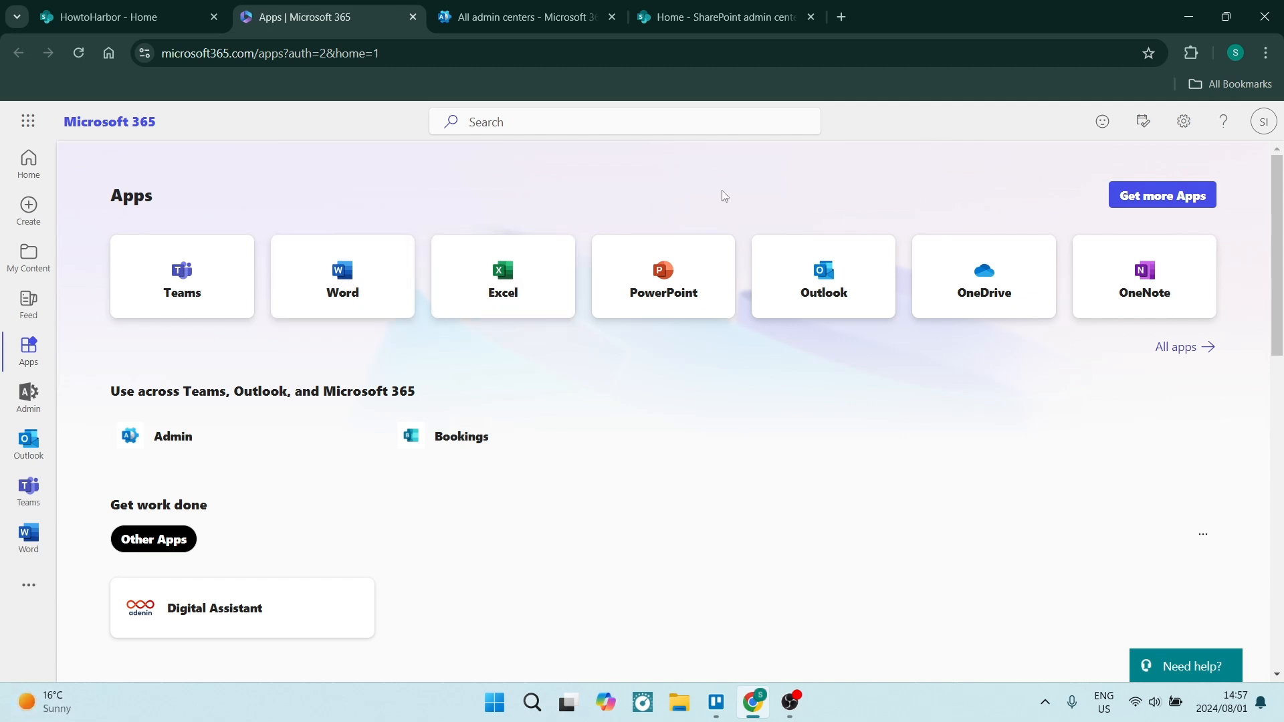
mouse_move(28, 396)
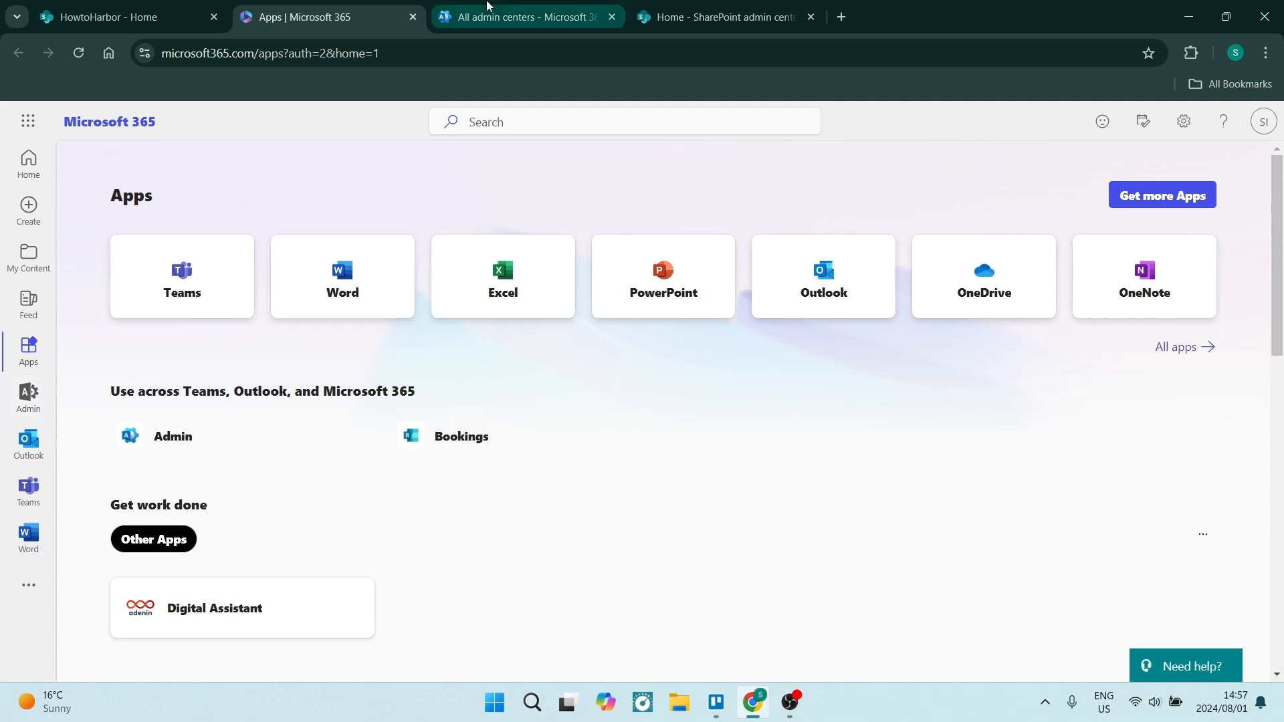
Step: From All admin centers, launch the SharePoint admin center's Active sites list
left_click(524, 16)
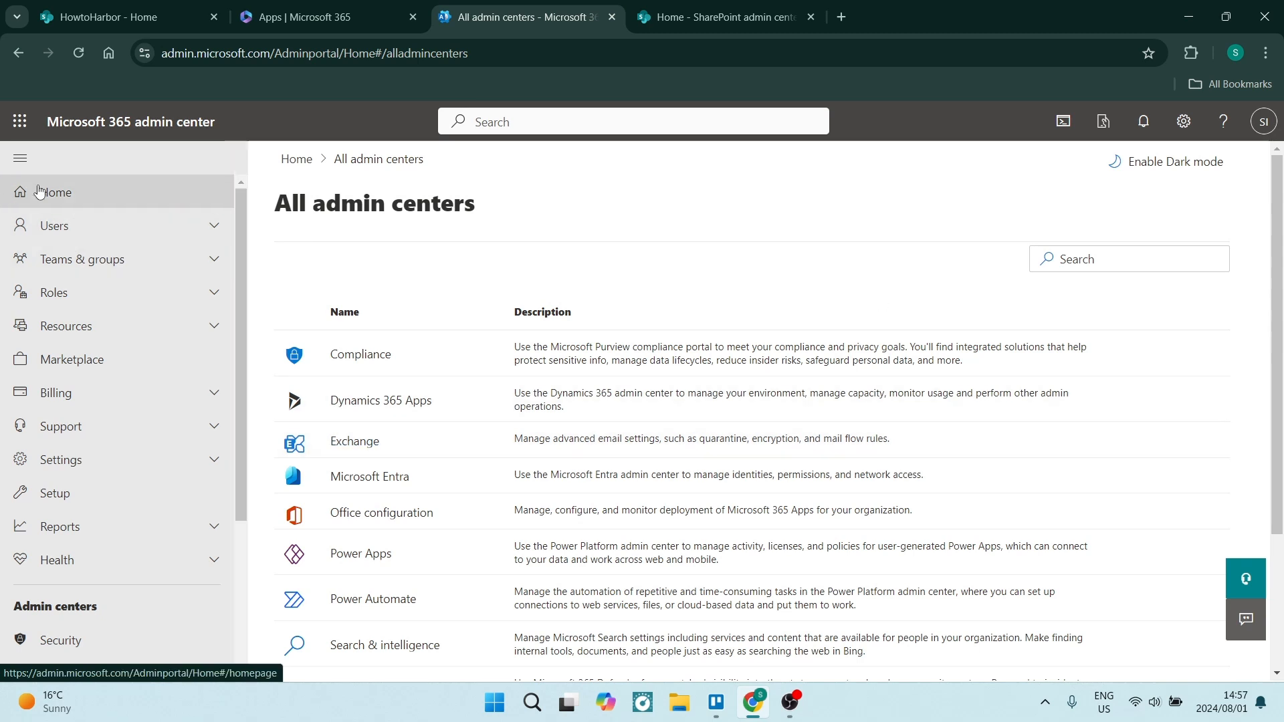
scroll("down", 3)
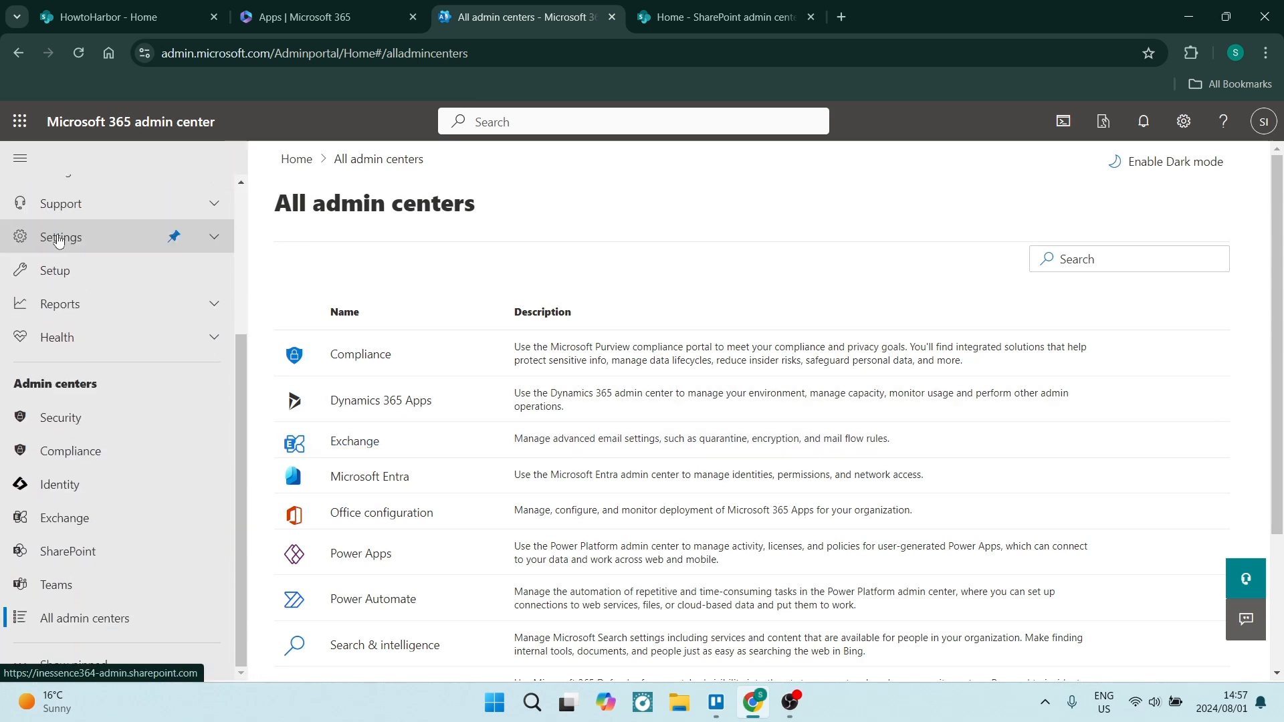
mouse_move(58, 484)
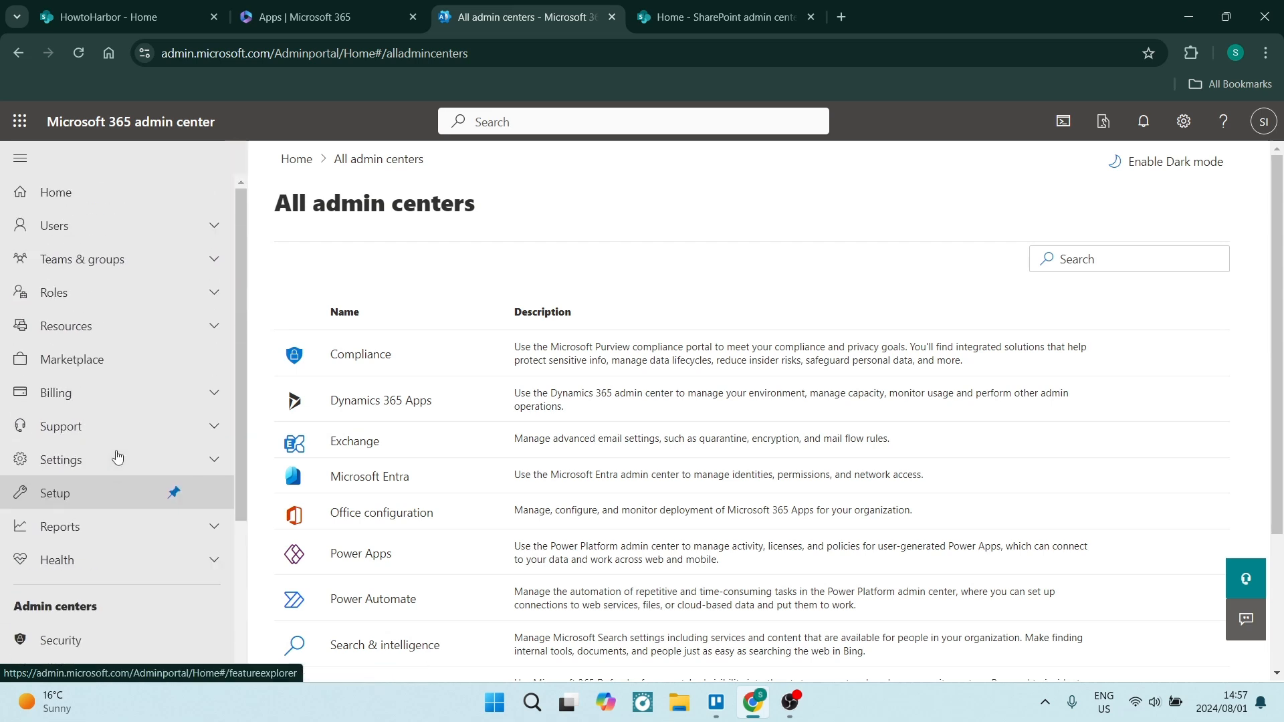
scroll("down", 3)
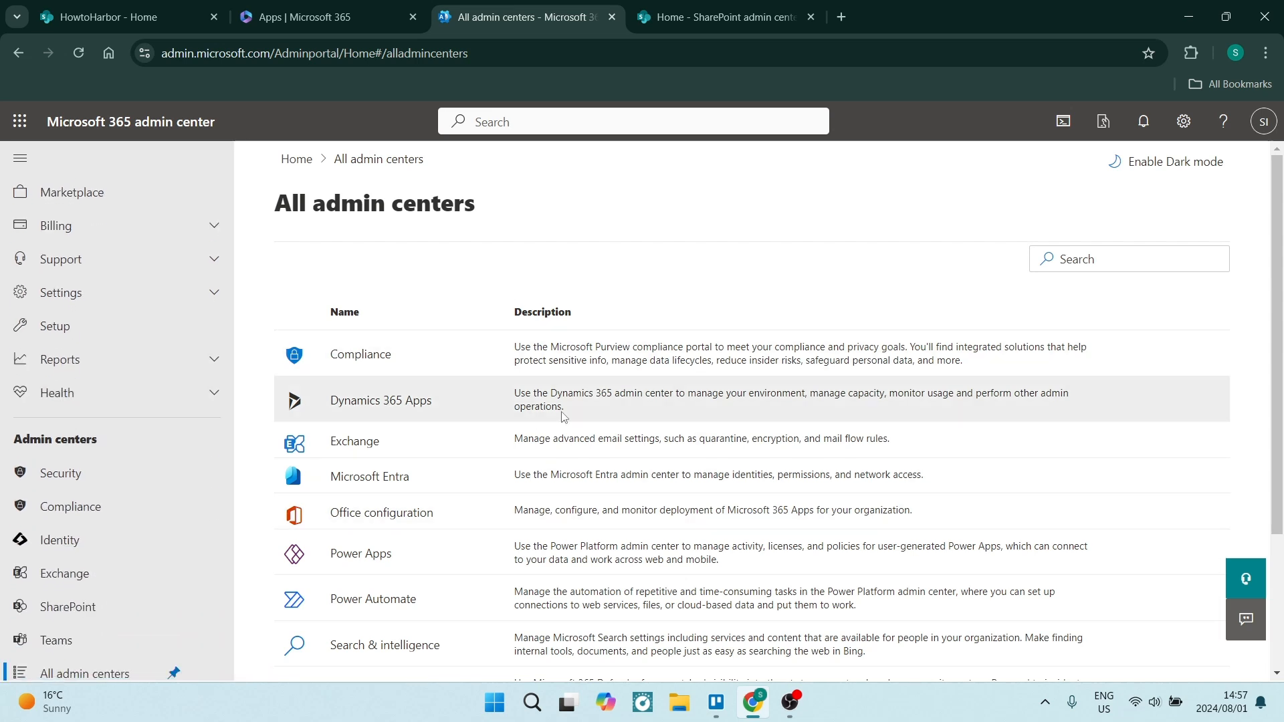
scroll("down", 3)
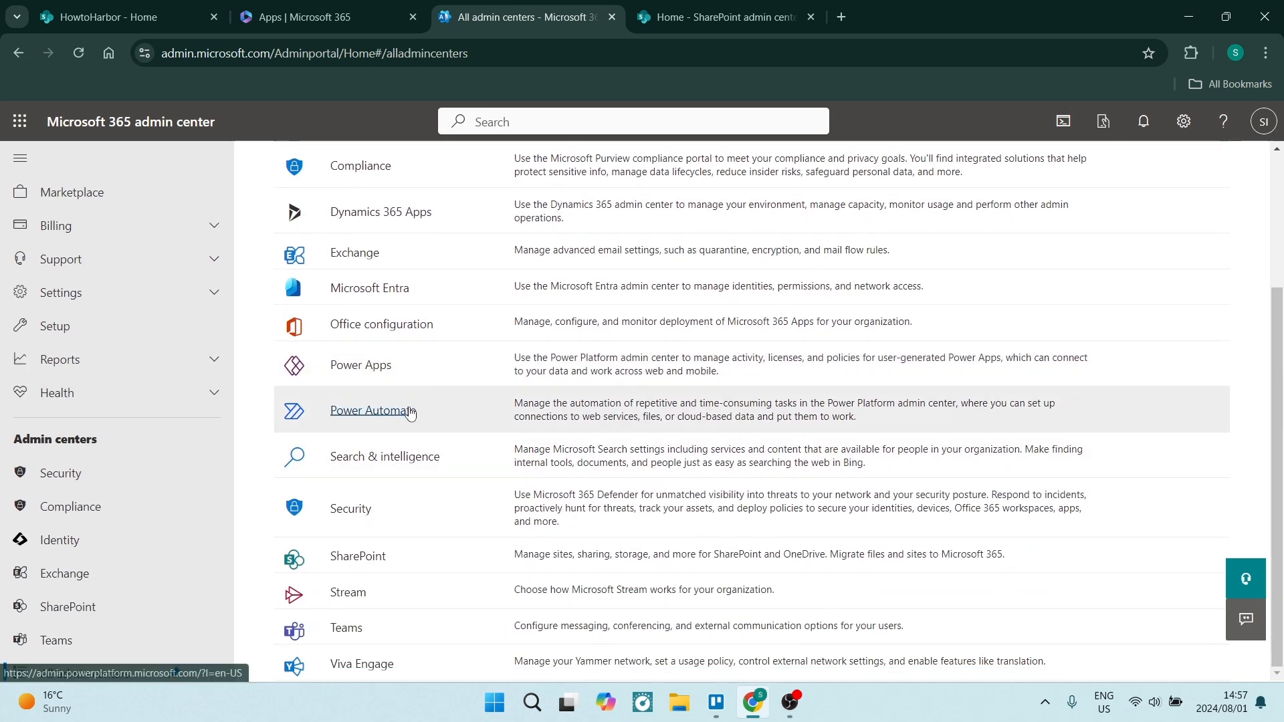
mouse_move(358, 561)
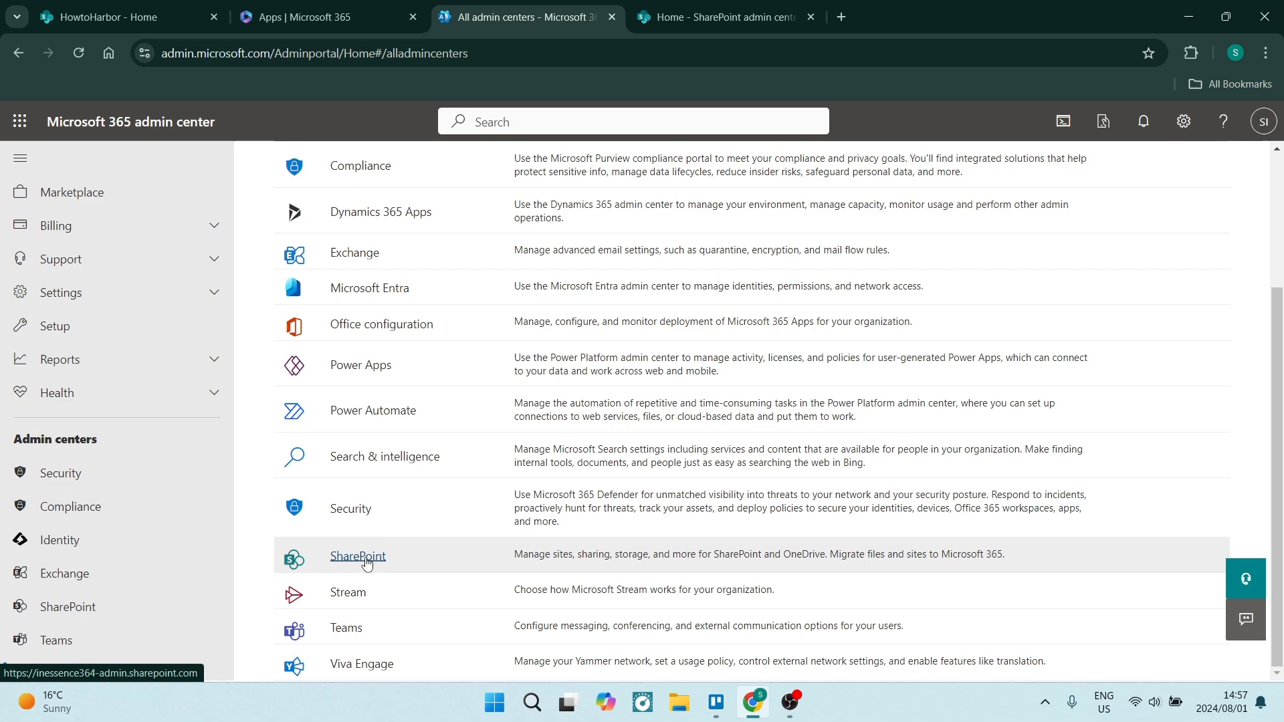
left_click(357, 556)
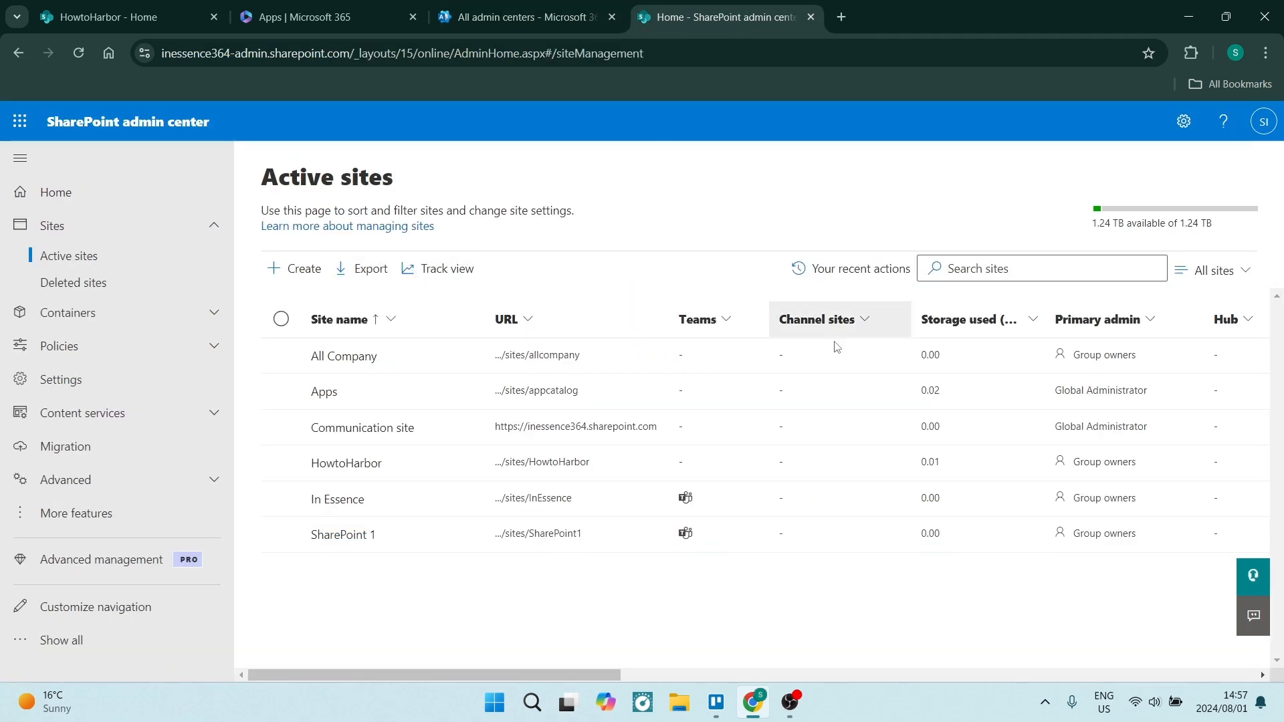
mouse_move(166, 265)
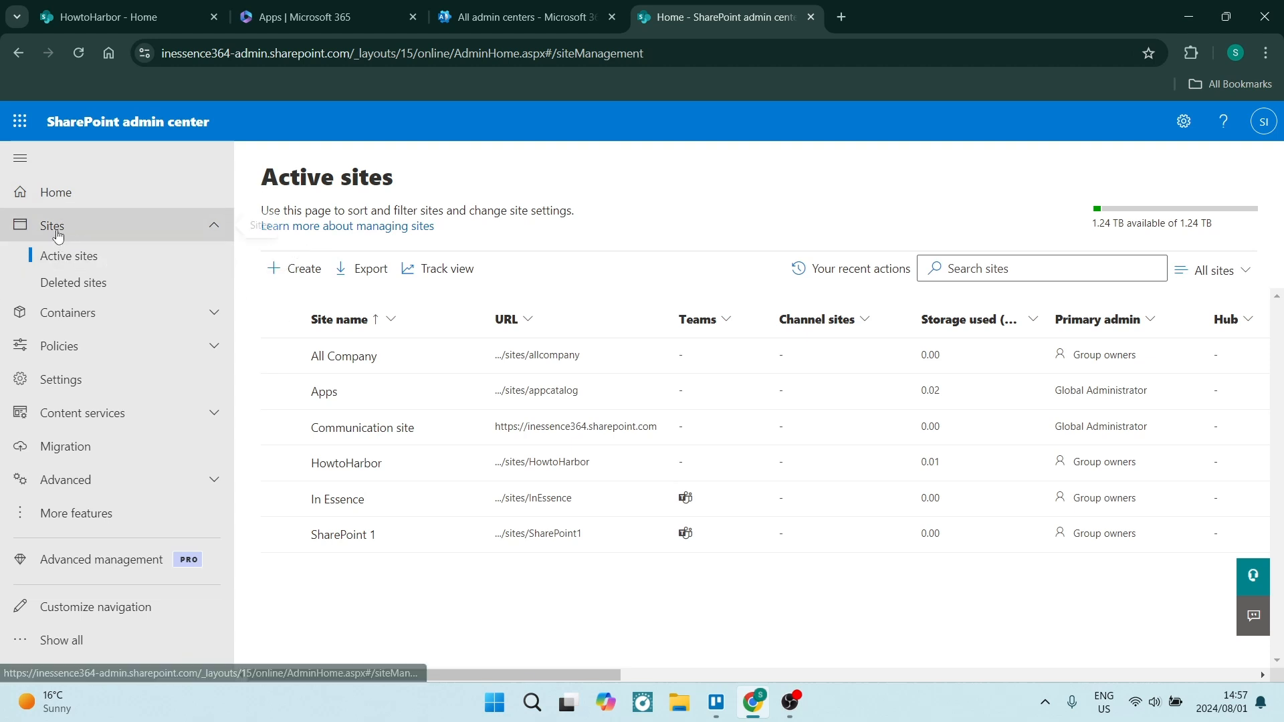
mouse_move(72, 282)
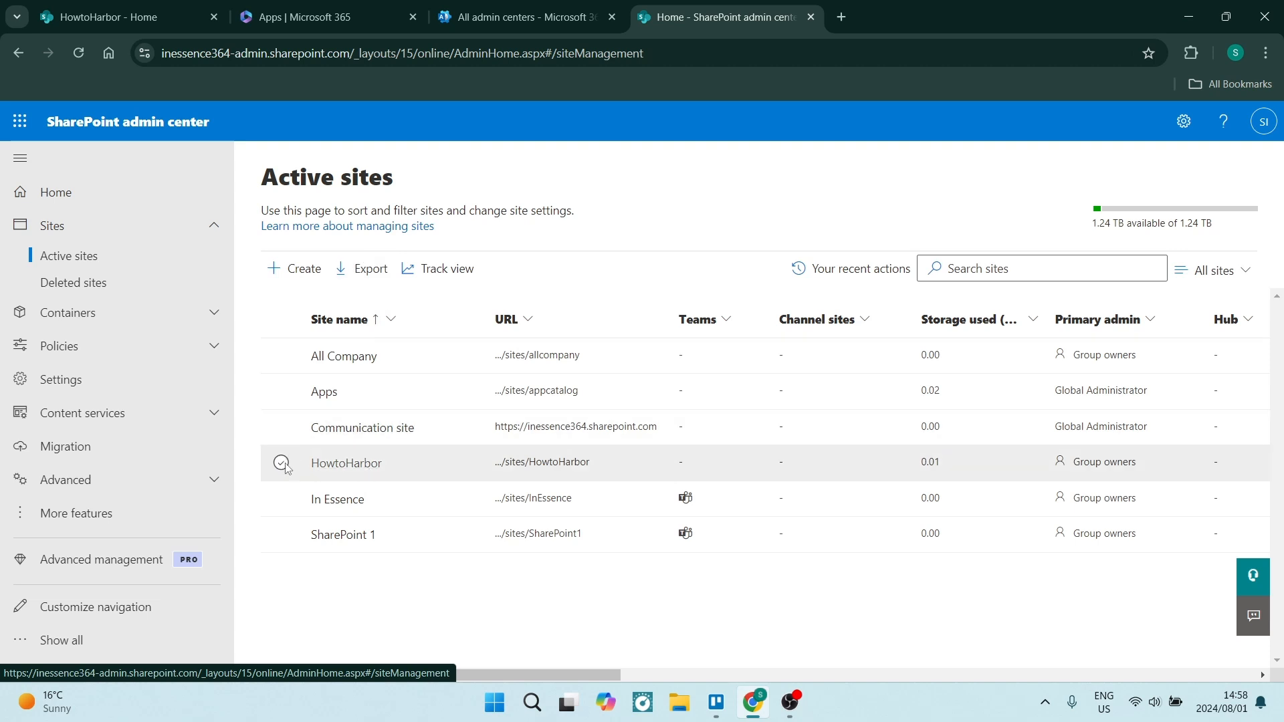
Step: Select HowtoHarbor in Active sites and start Delete to bring up its deletion panel
left_click(280, 463)
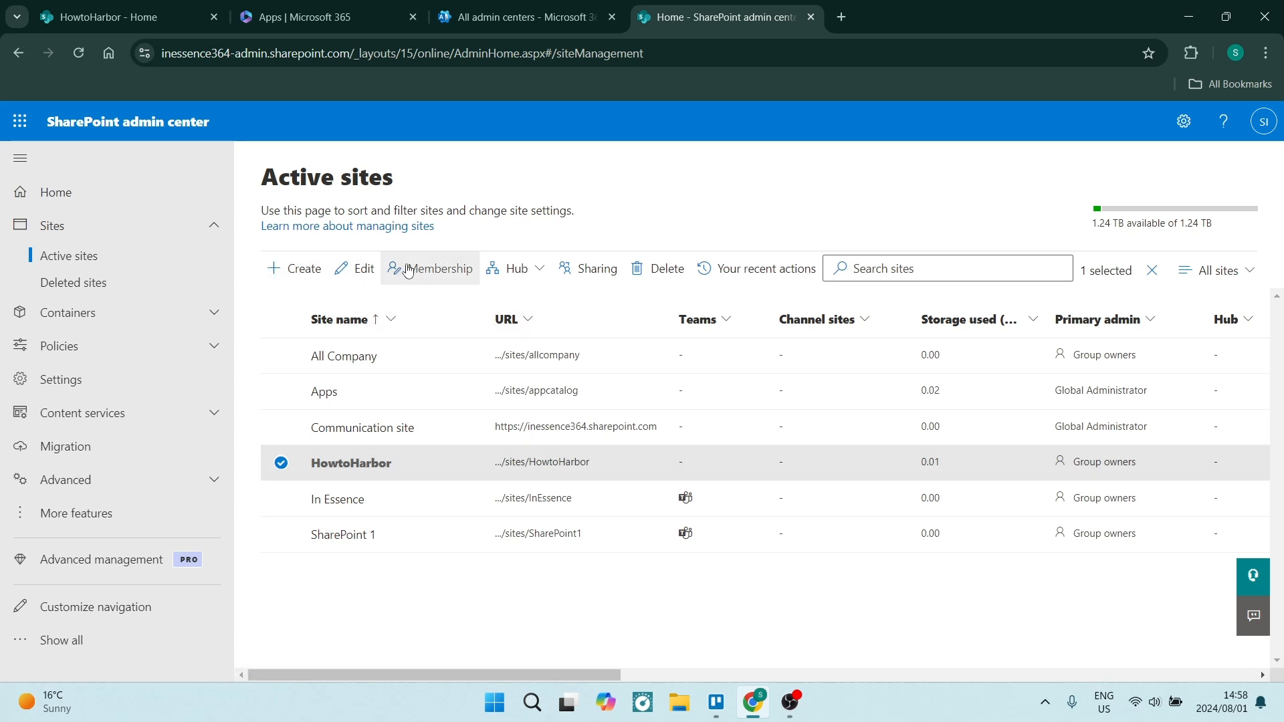
left_click(666, 269)
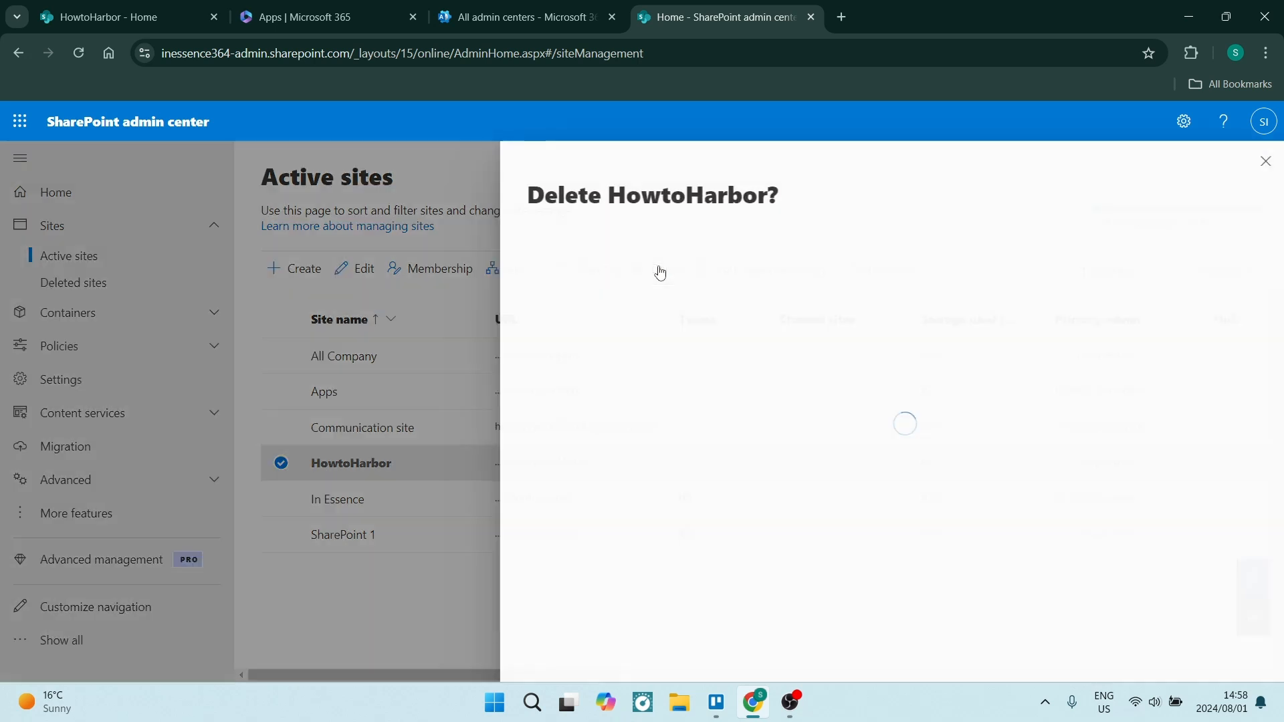